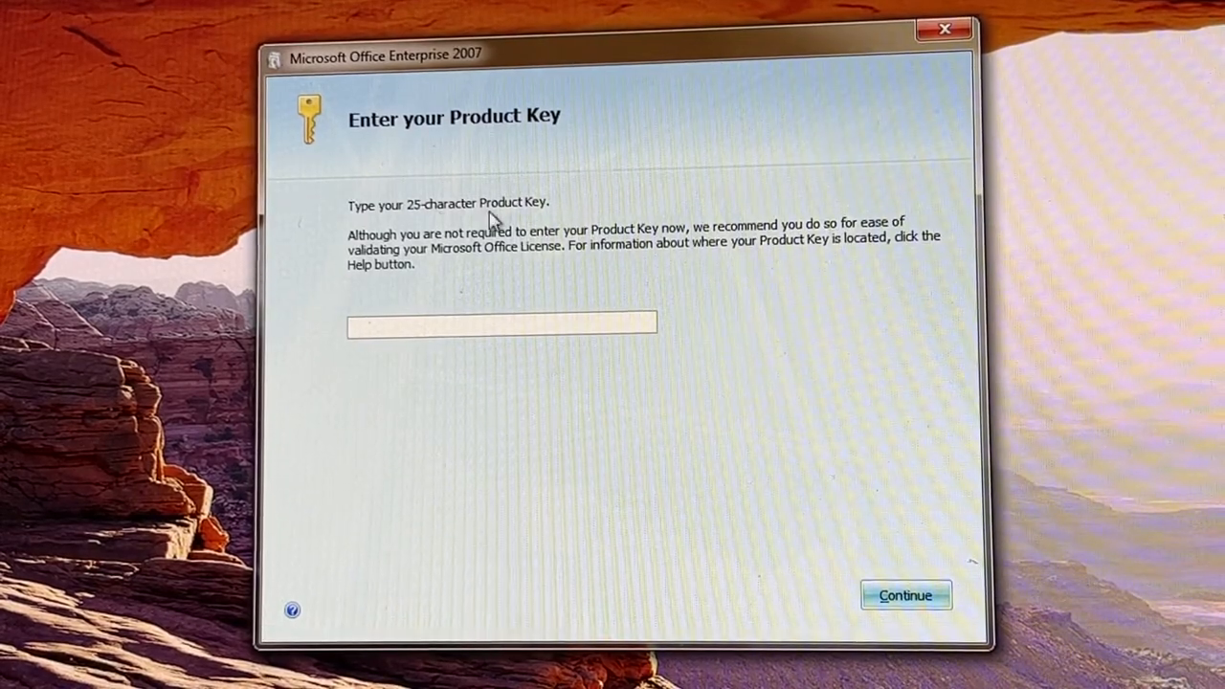
pyautogui.moveTo(641, 265)
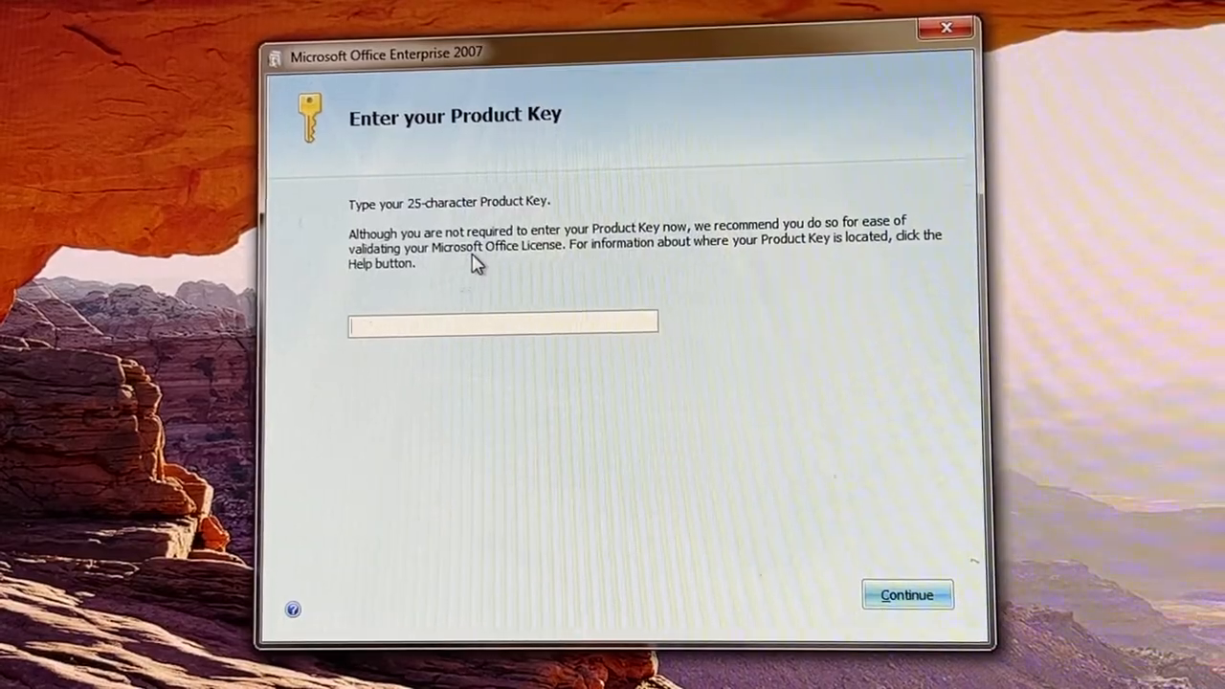
# Step: Continue past the product key screen leaving the key field blank
pyautogui.click(907, 594)
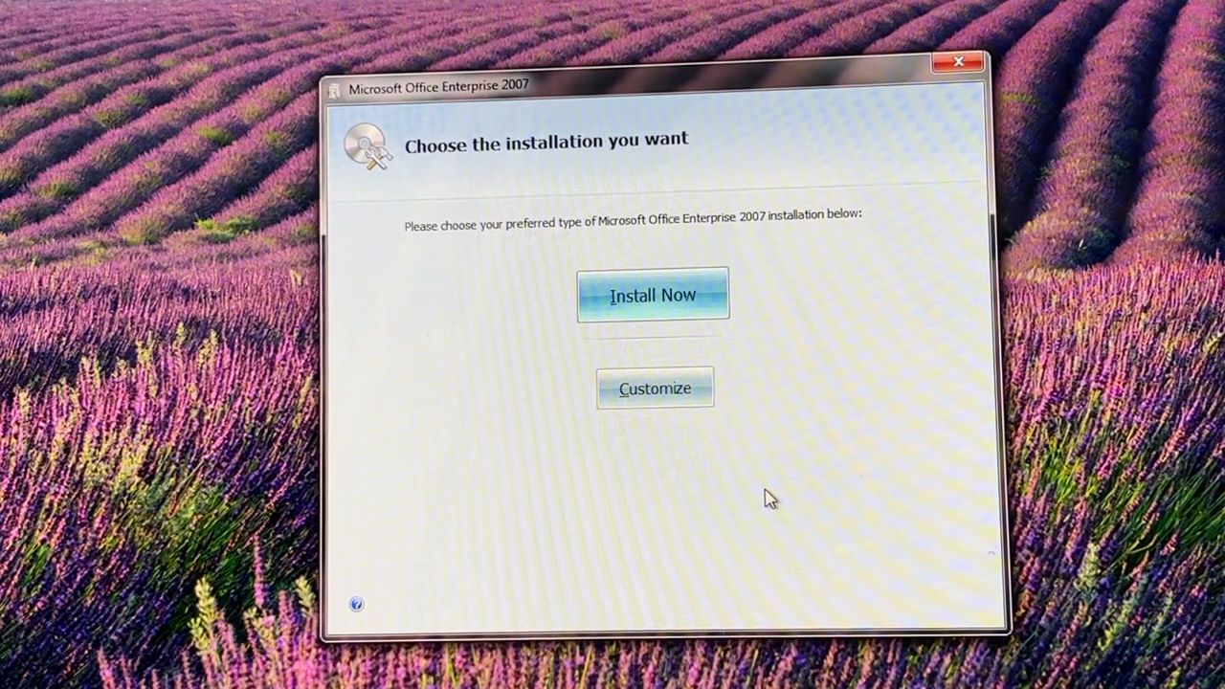
pyautogui.moveTo(424, 256)
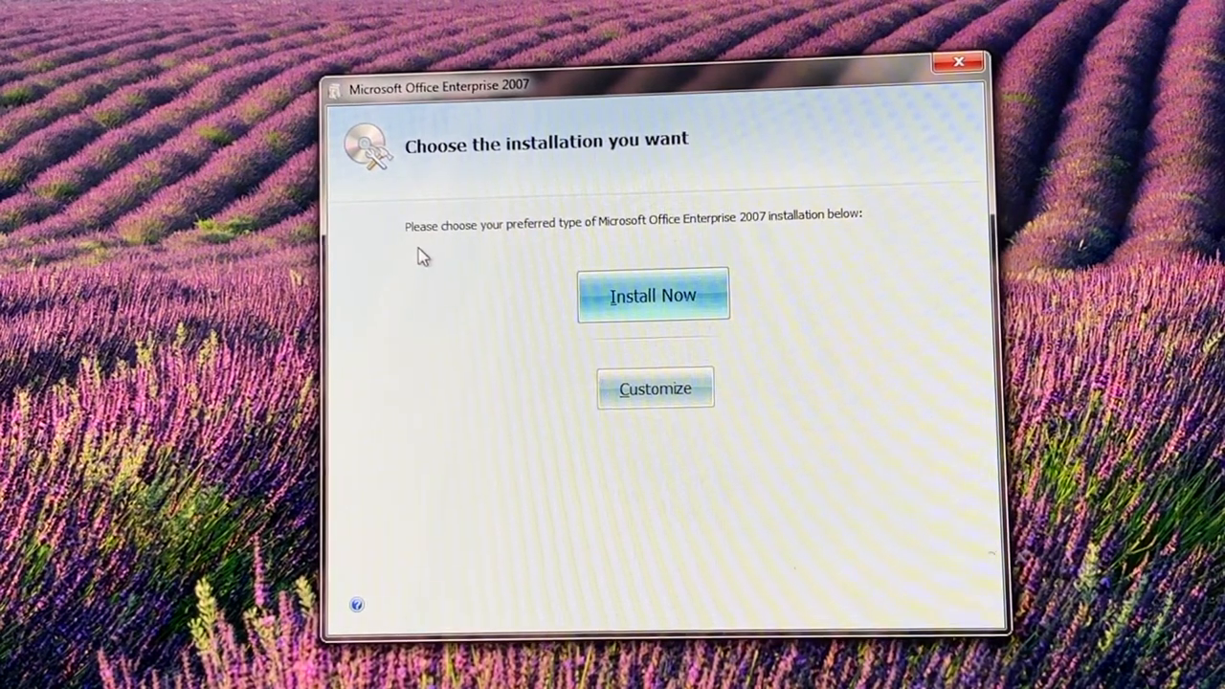
pyautogui.moveTo(656, 242)
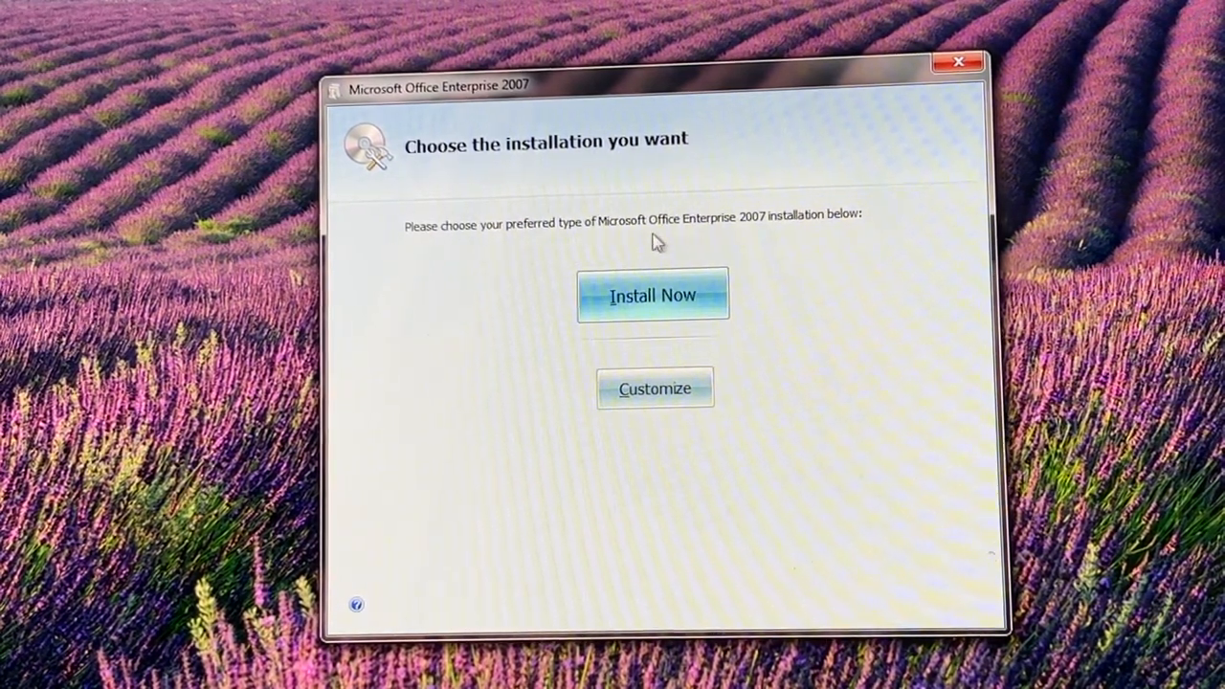
pyautogui.moveTo(882, 229)
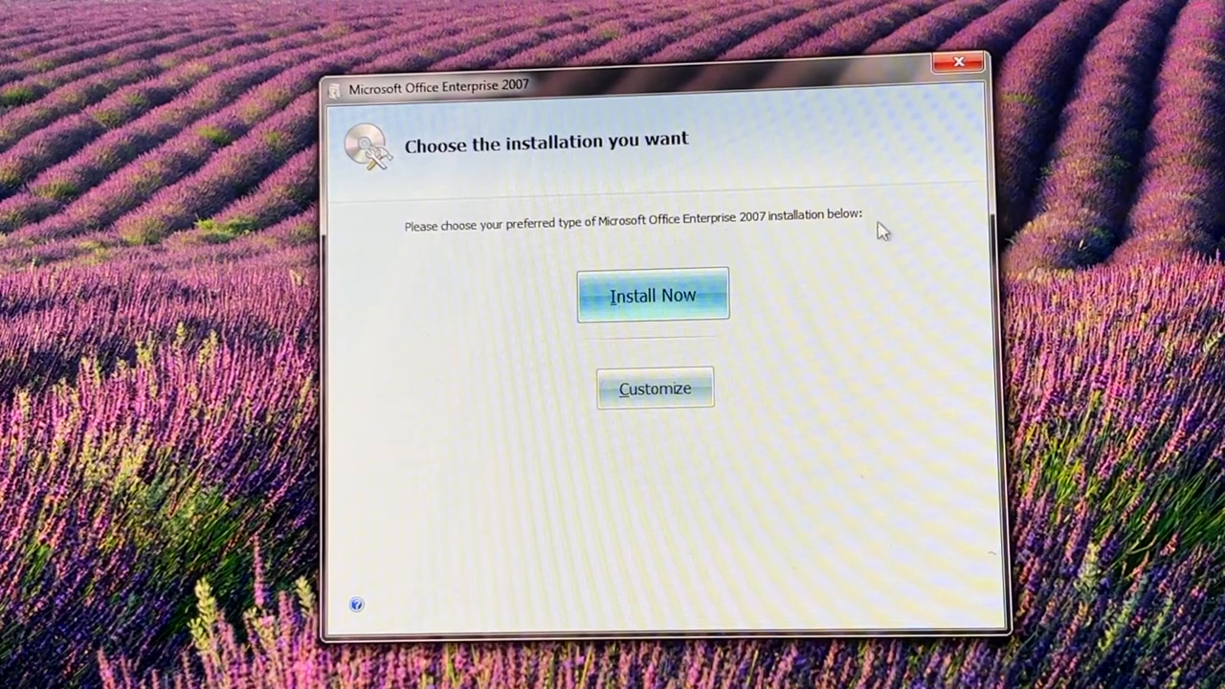
# Step: Start the default Office Enterprise 2007 installation and wait for the progress bar
pyautogui.click(653, 294)
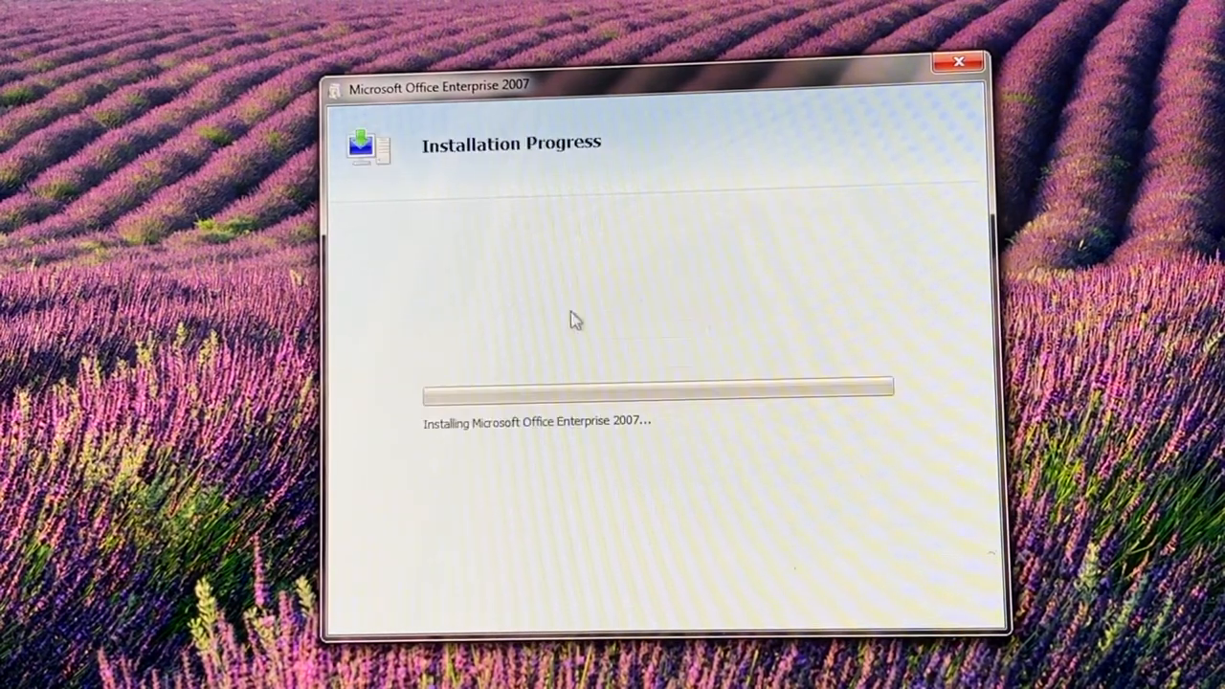
pyautogui.moveTo(469, 438)
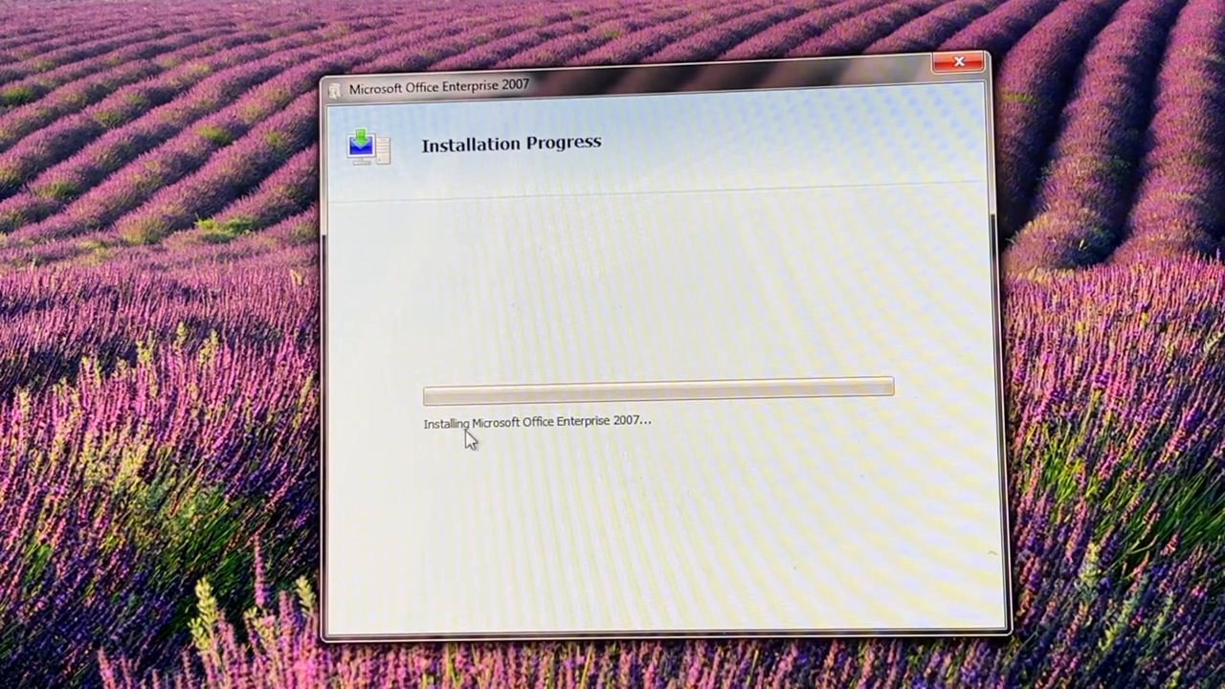
pyautogui.moveTo(436, 383)
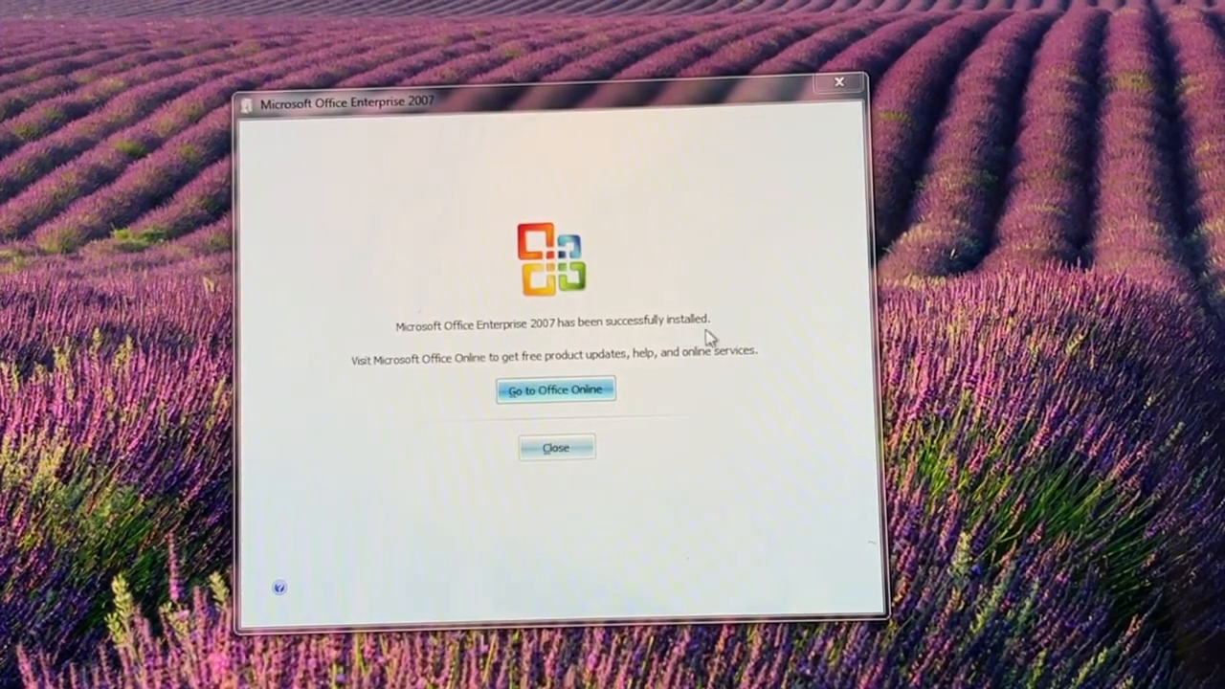
pyautogui.moveTo(325, 369)
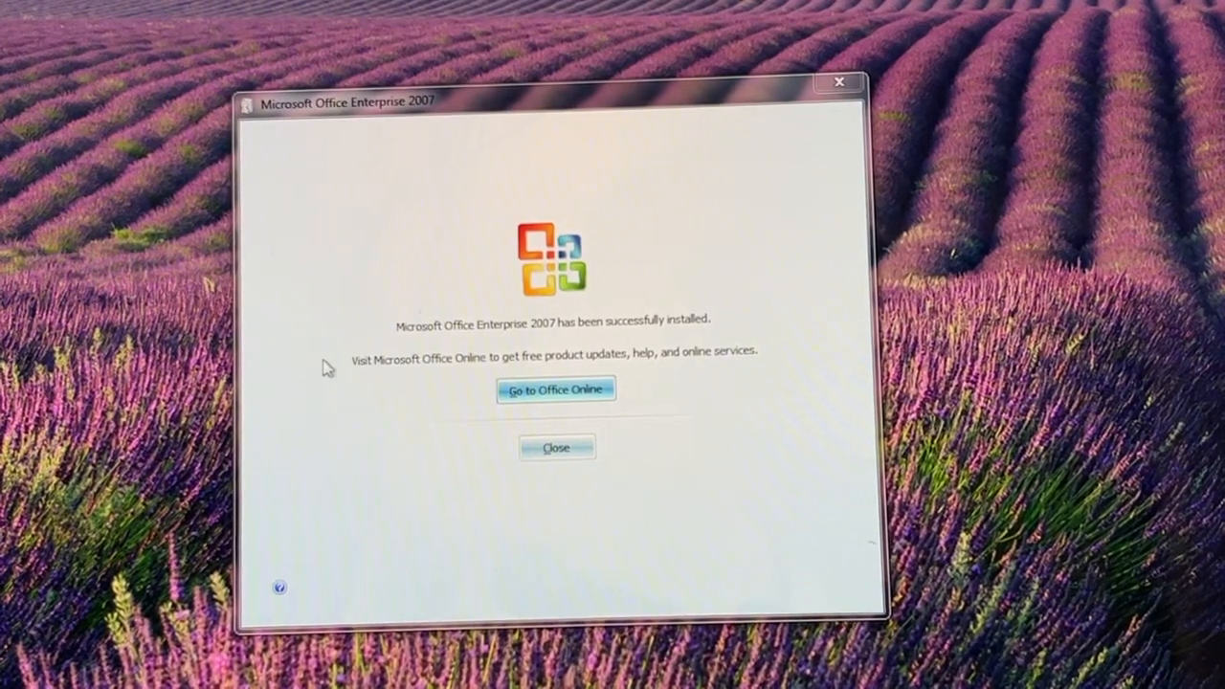
pyautogui.moveTo(689, 356)
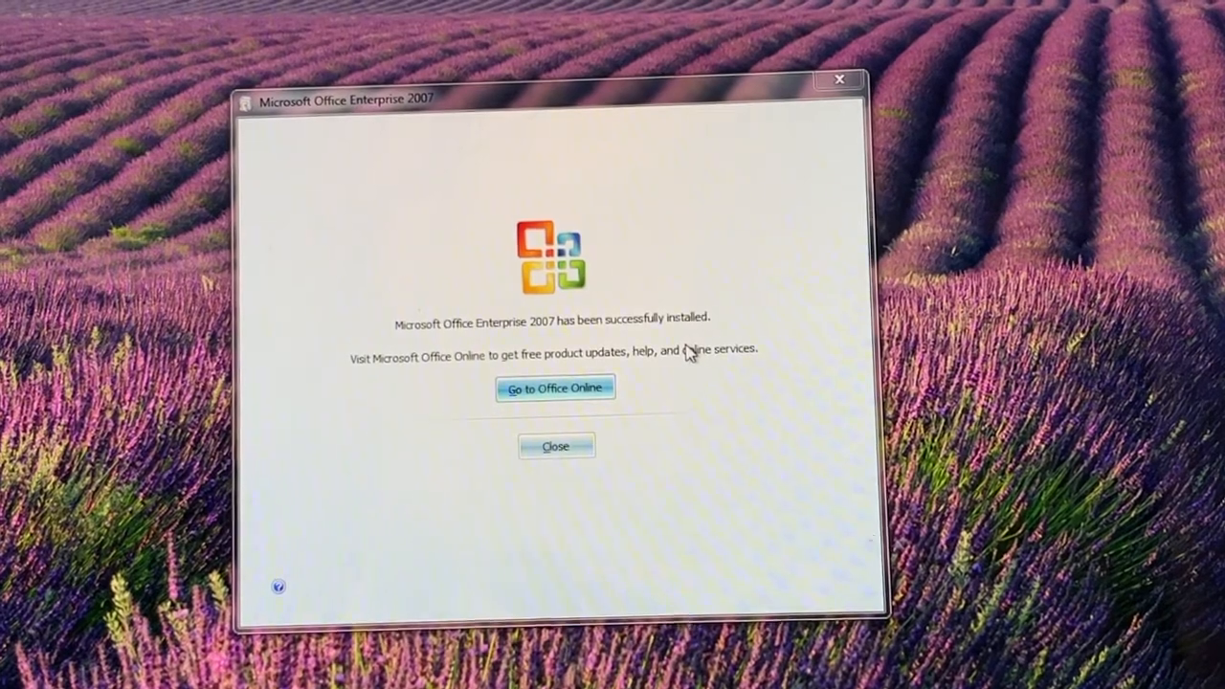
pyautogui.moveTo(555, 447)
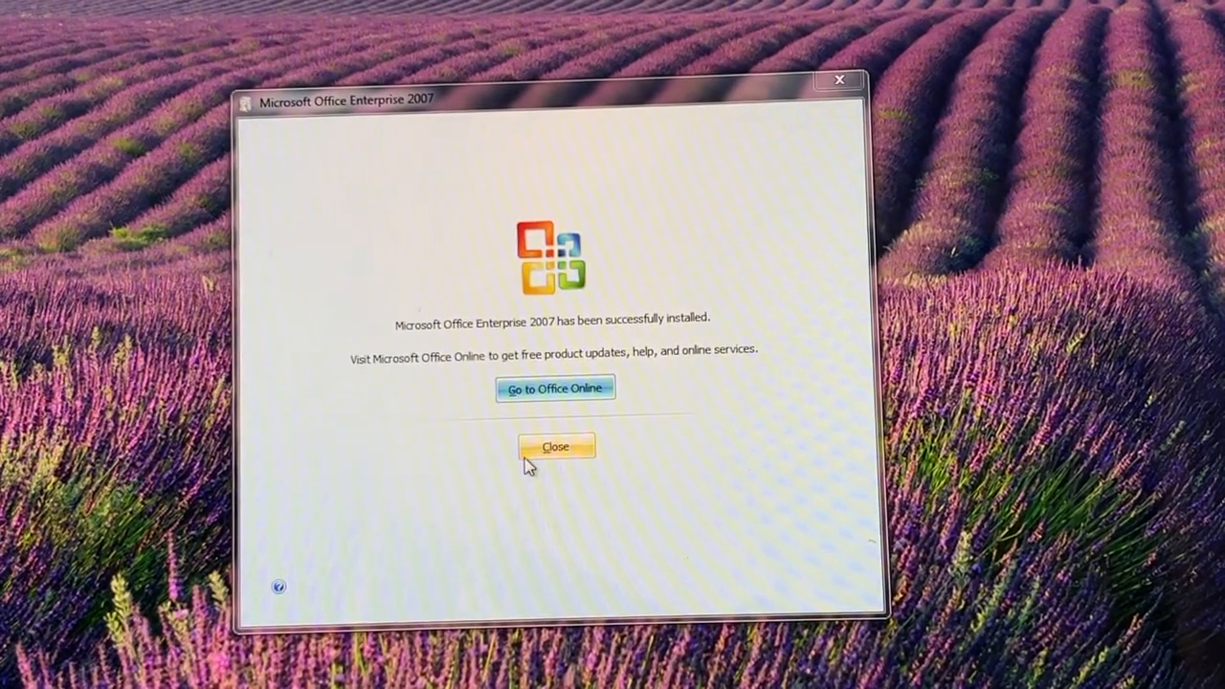
pyautogui.click(556, 447)
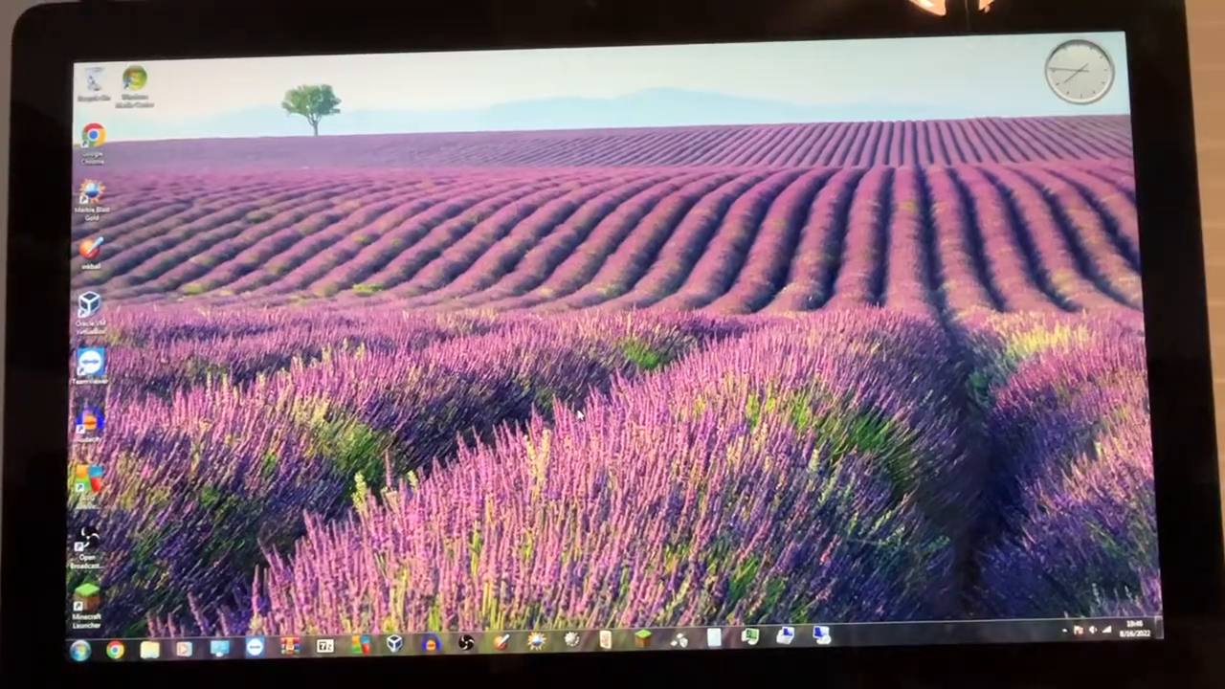
pyautogui.click(82, 652)
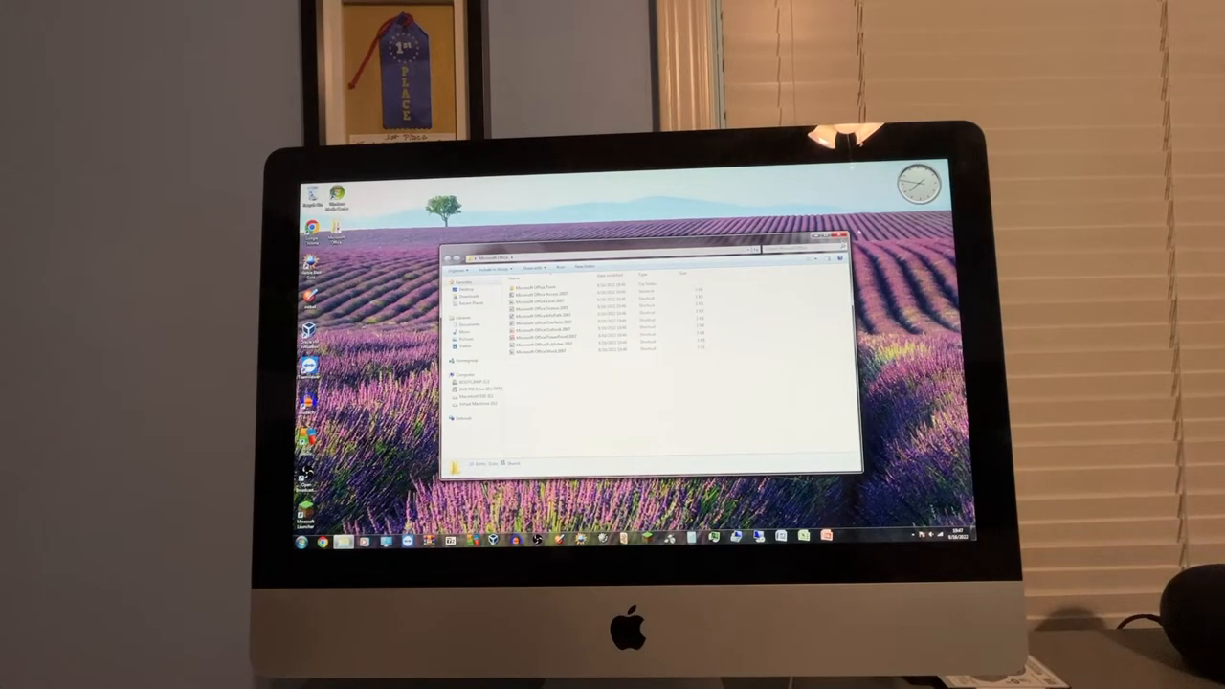
pyautogui.click(841, 236)
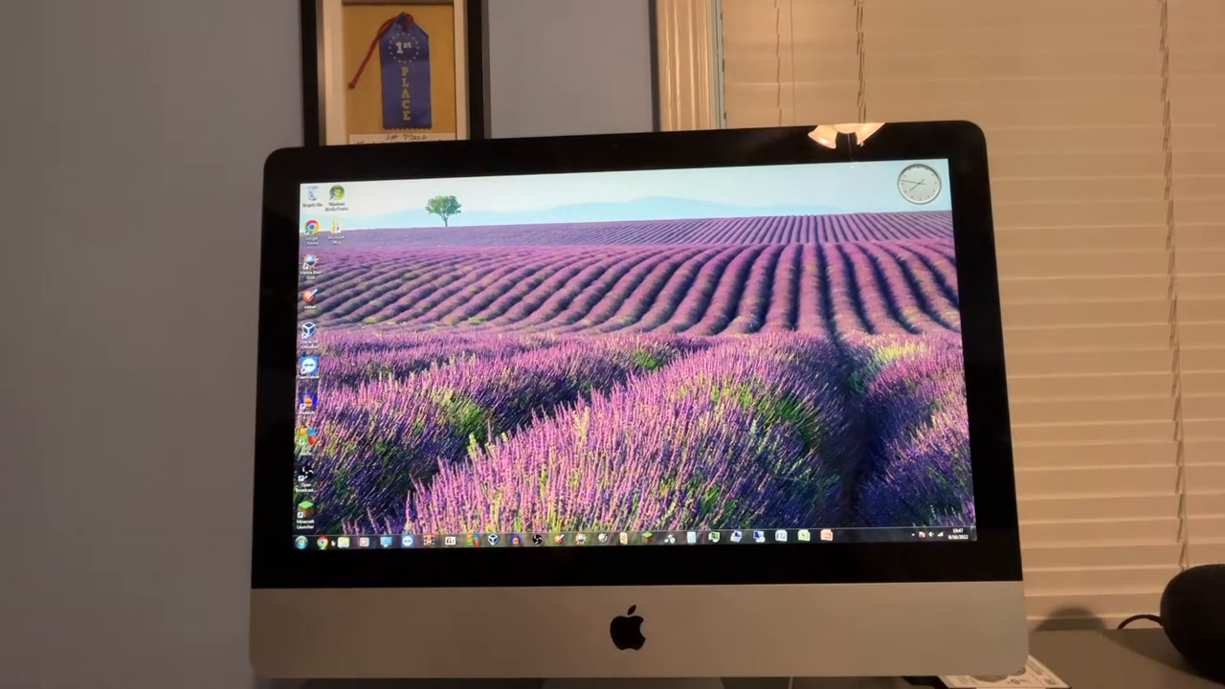